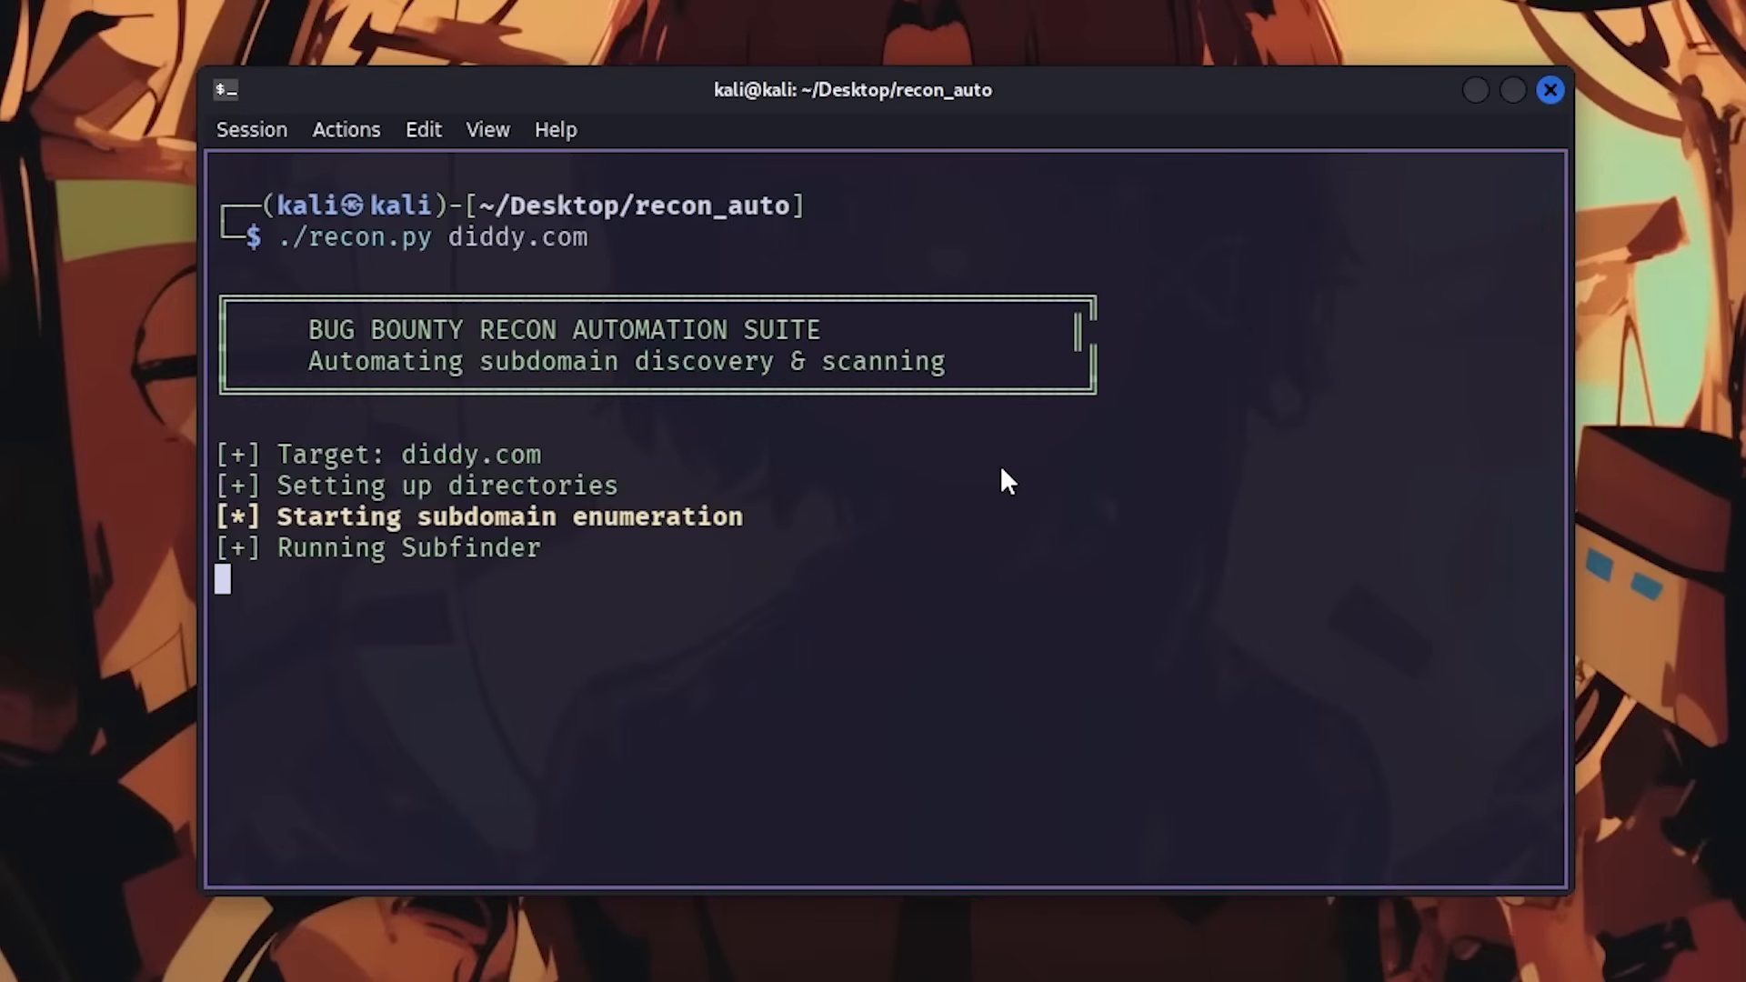
pyautogui.moveTo(1015, 522)
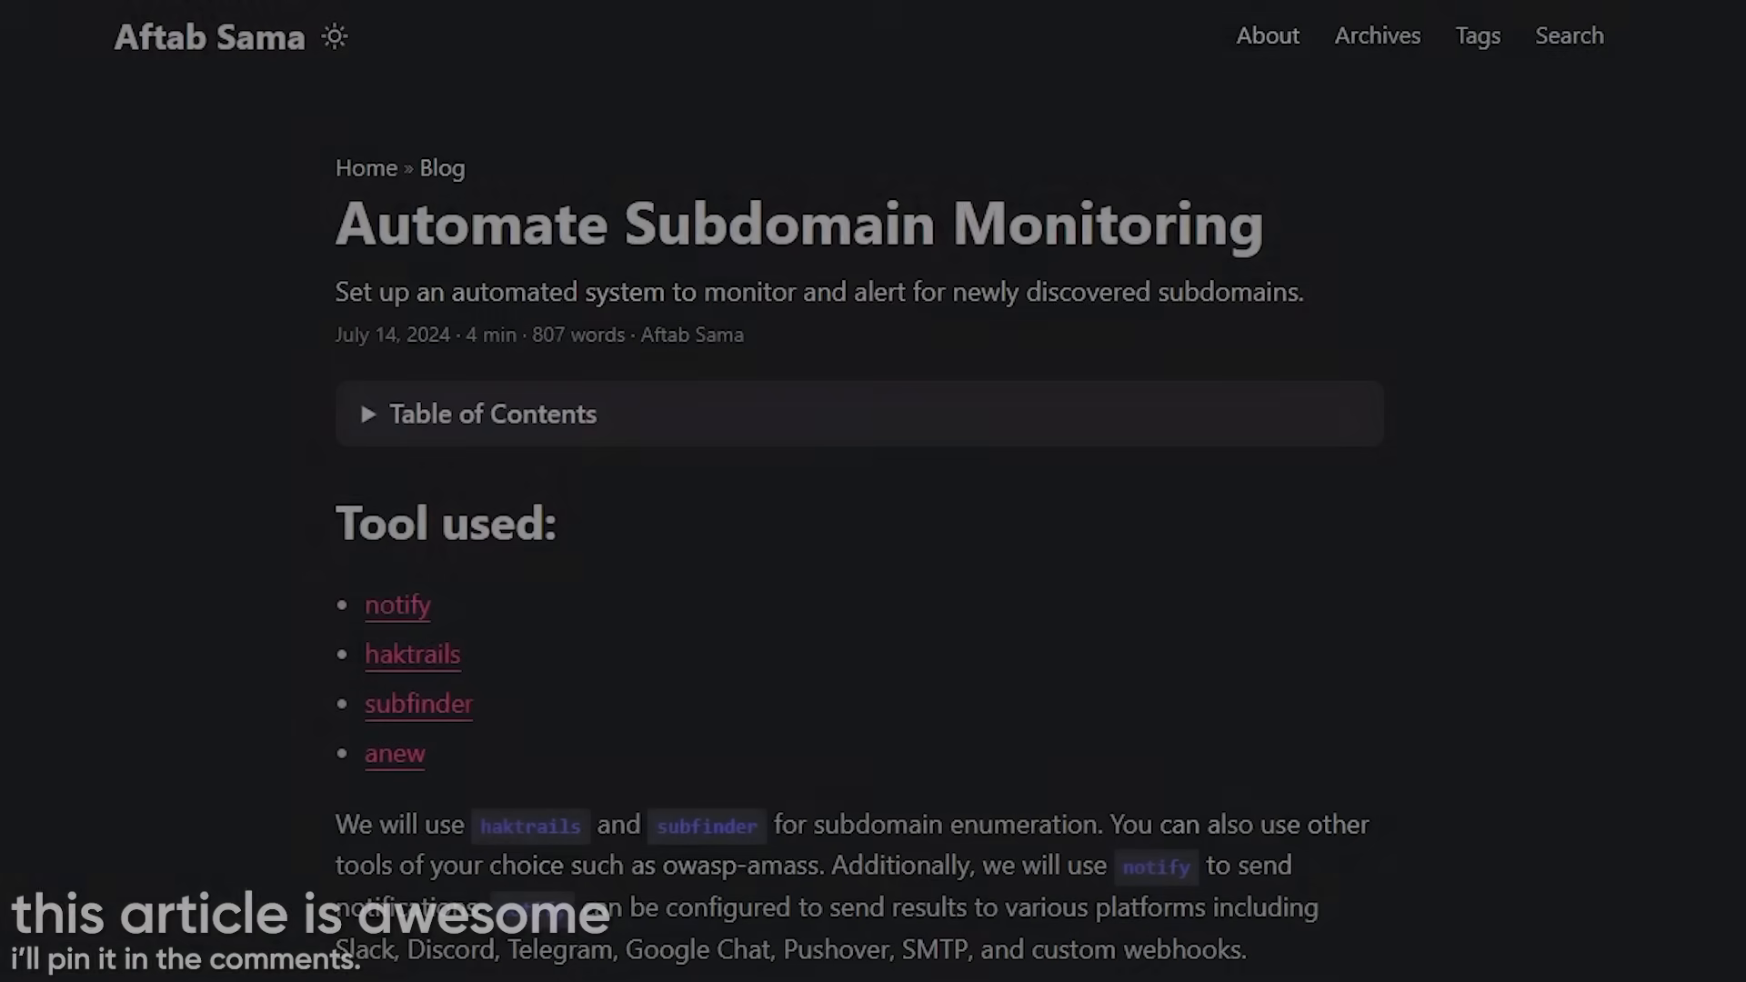
pyautogui.scroll(-3)
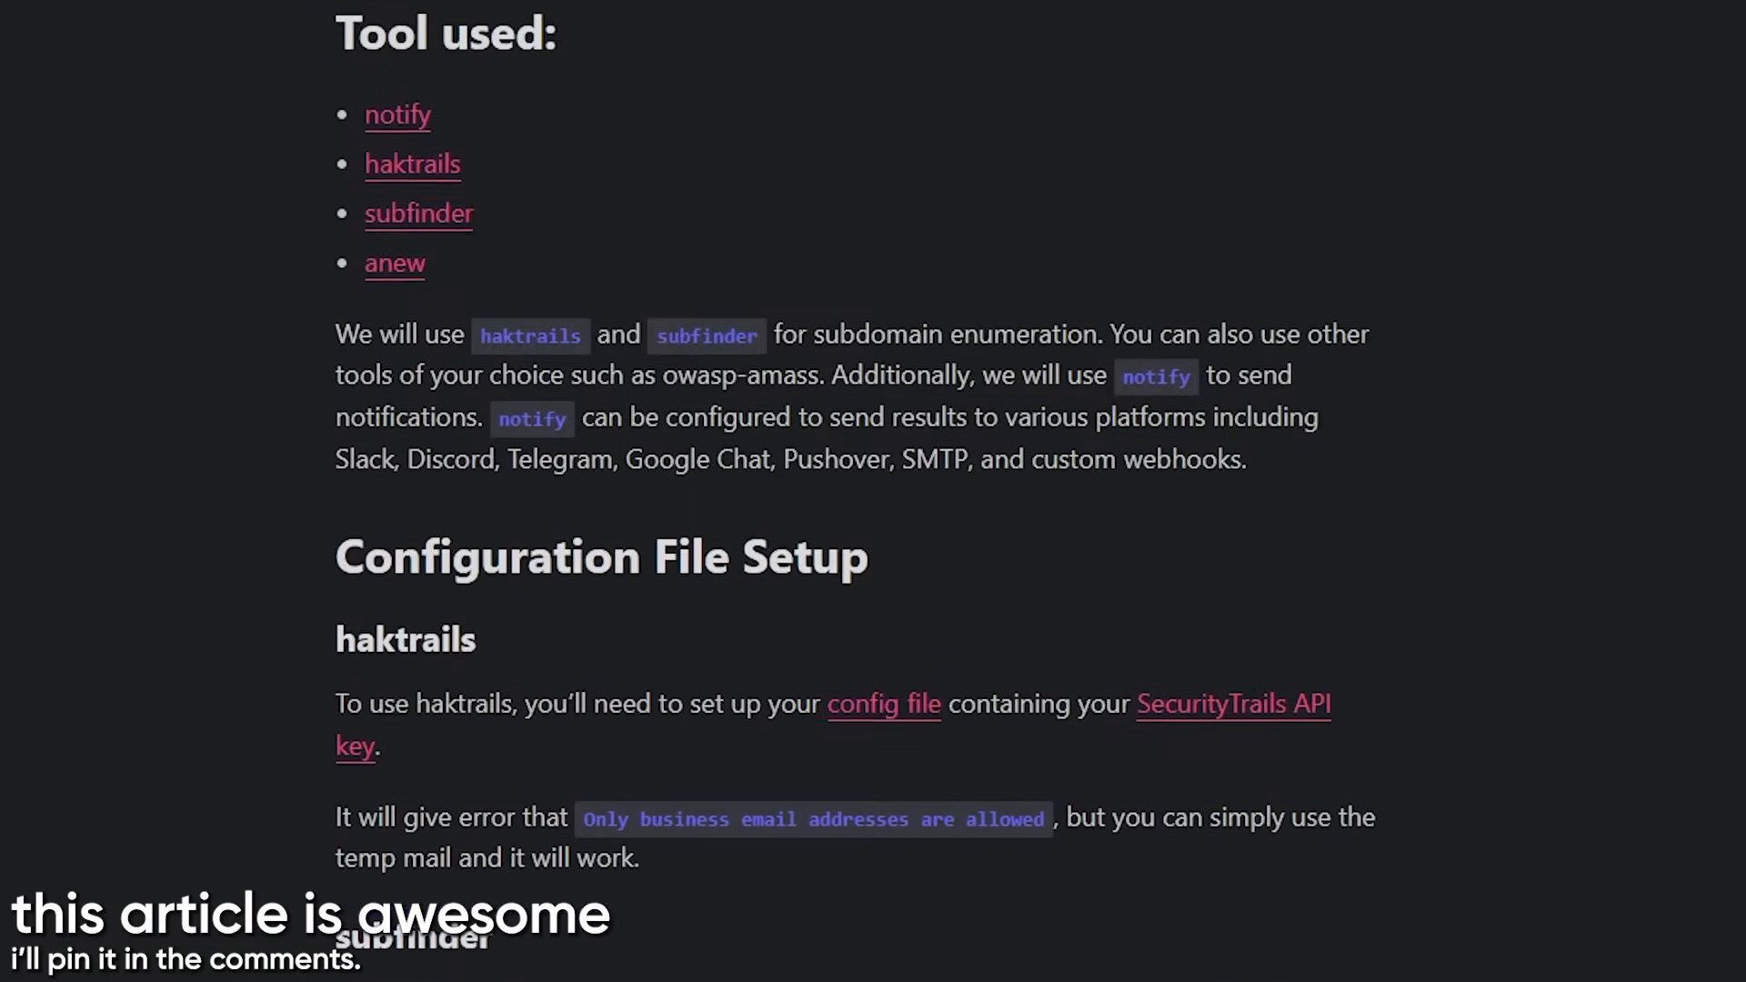
pyautogui.scroll(-3)
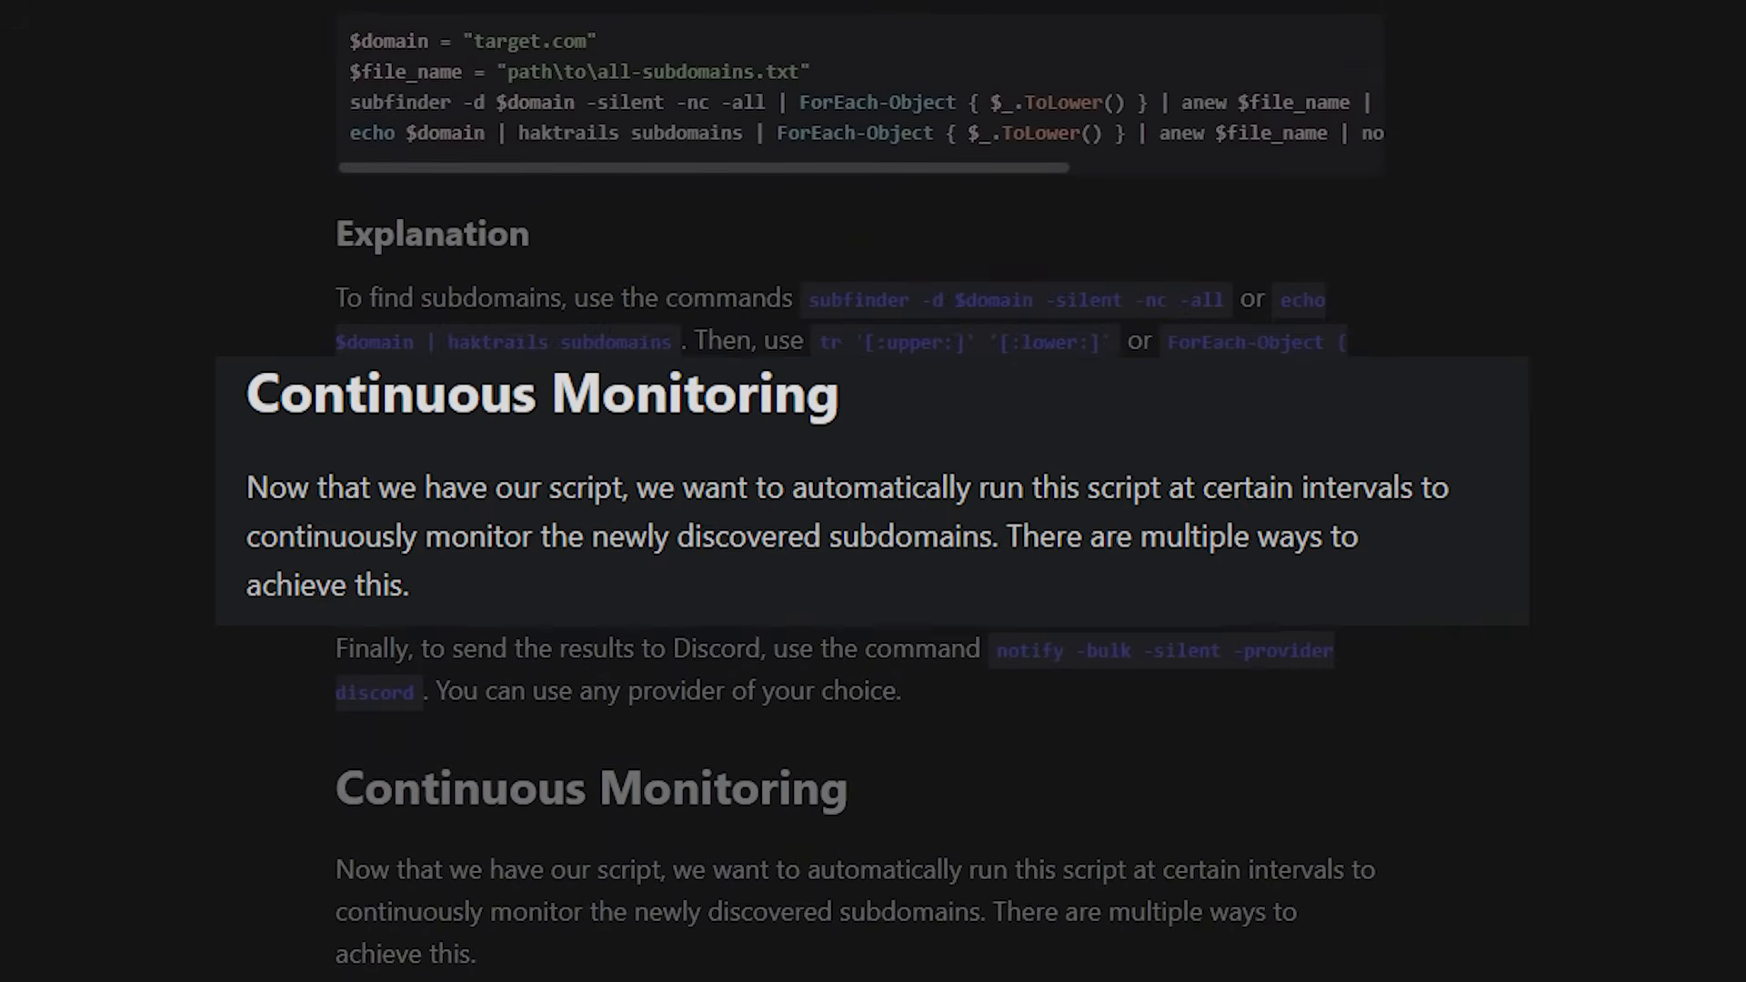
pyautogui.scroll(-3)
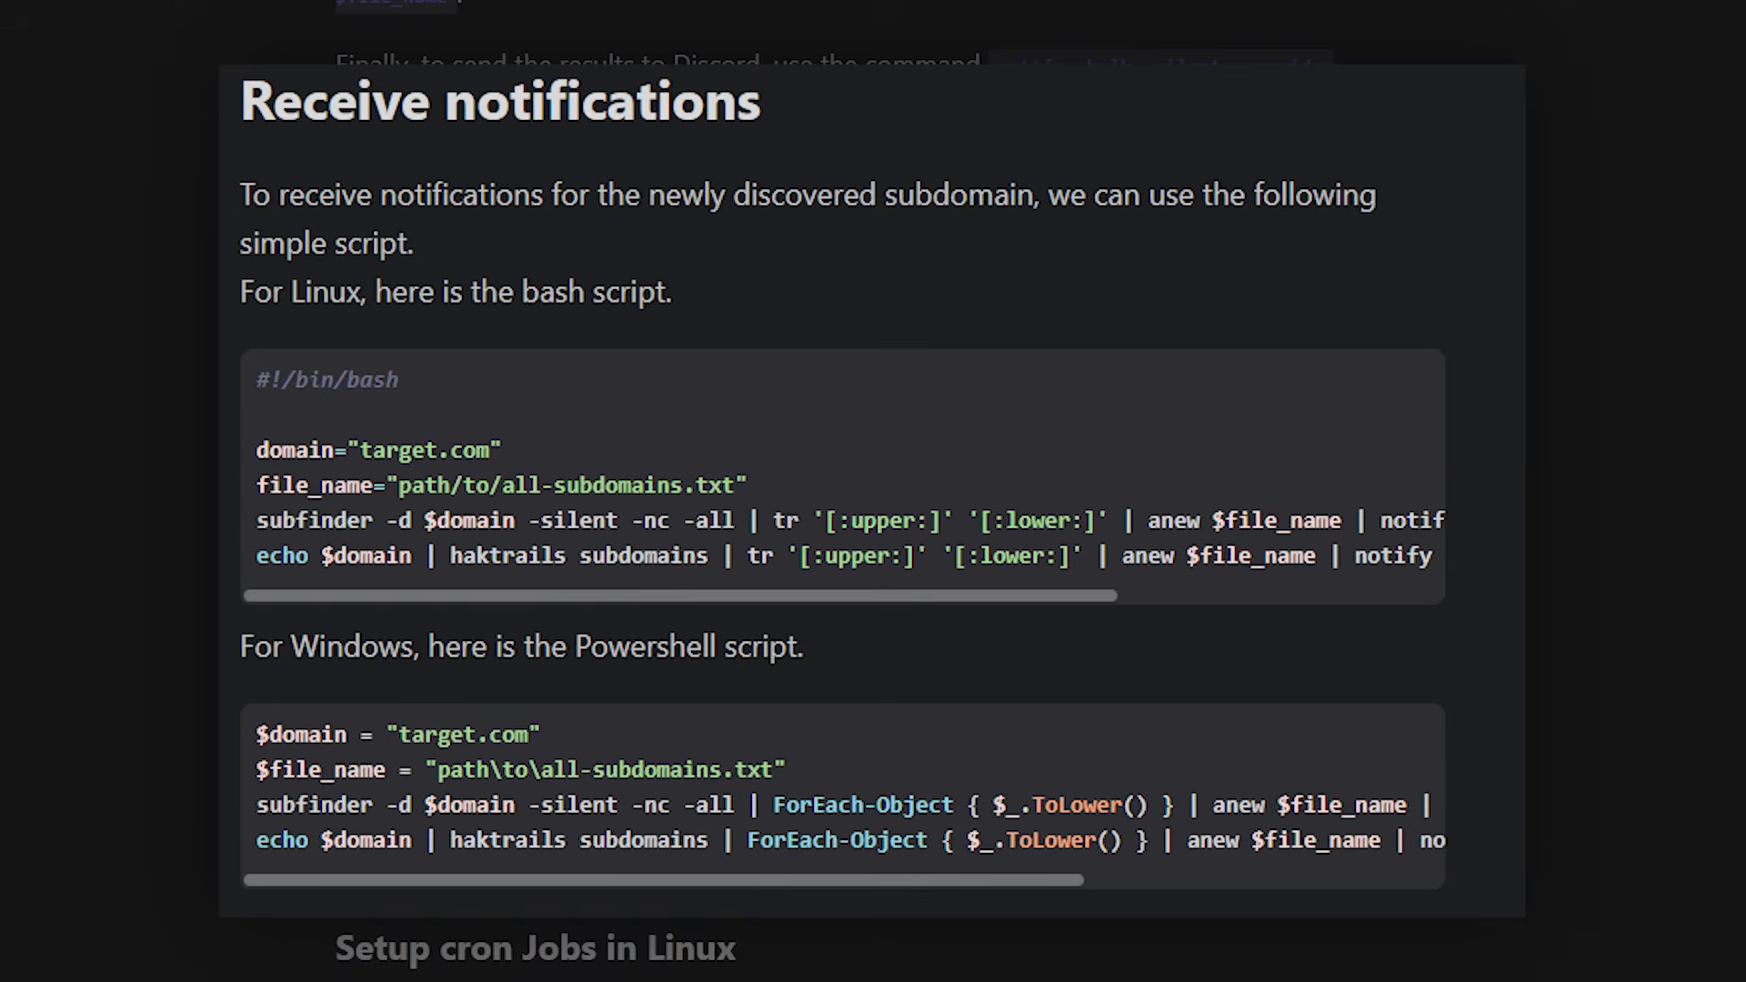
pyautogui.scroll(-3)
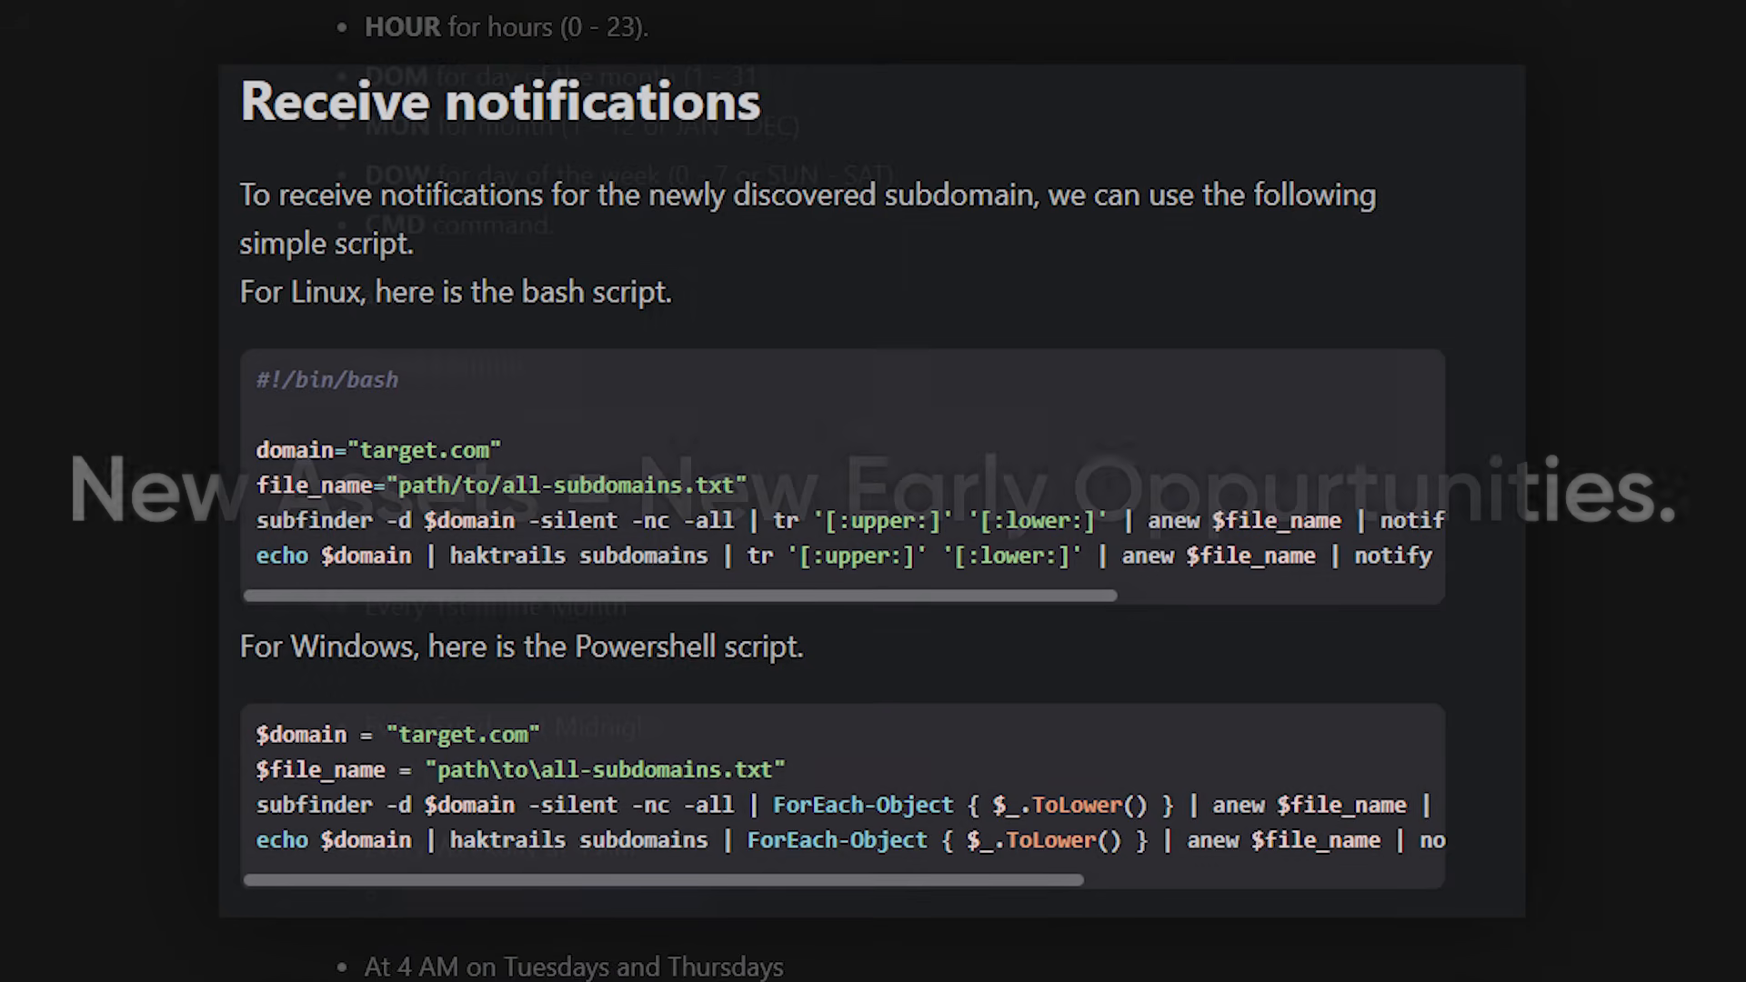
pyautogui.scroll(-3)
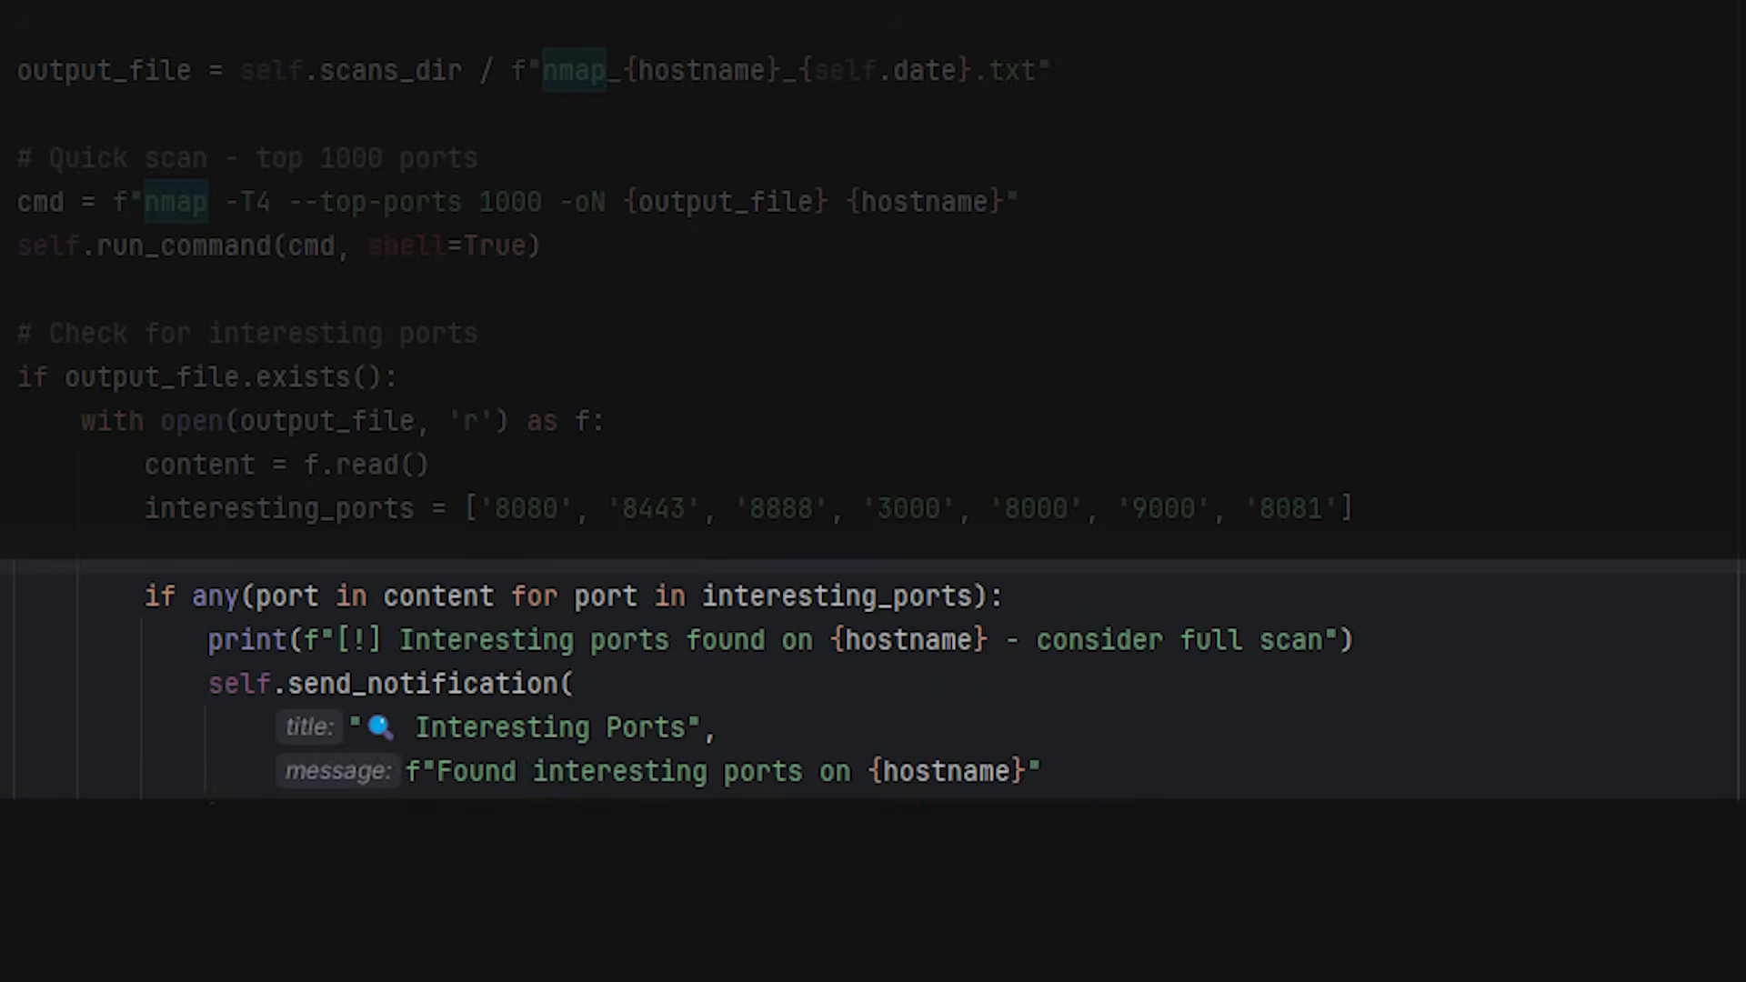
pyautogui.scroll(-3)
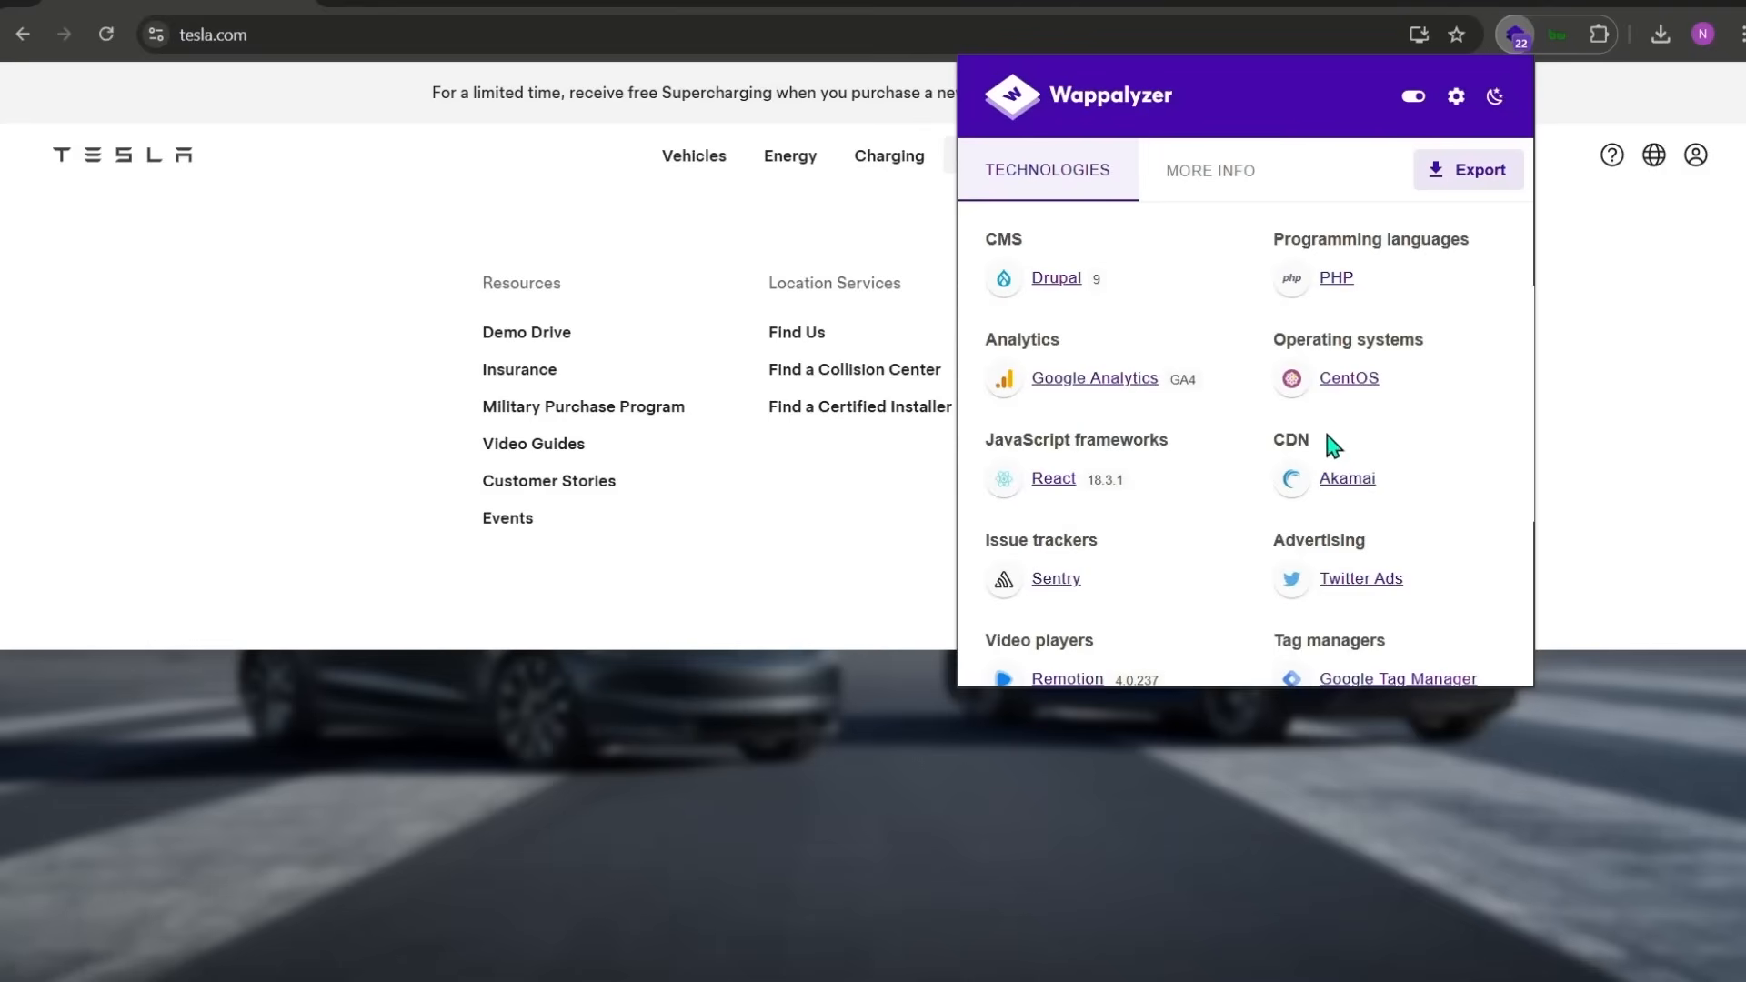
pyautogui.moveTo(1224, 469)
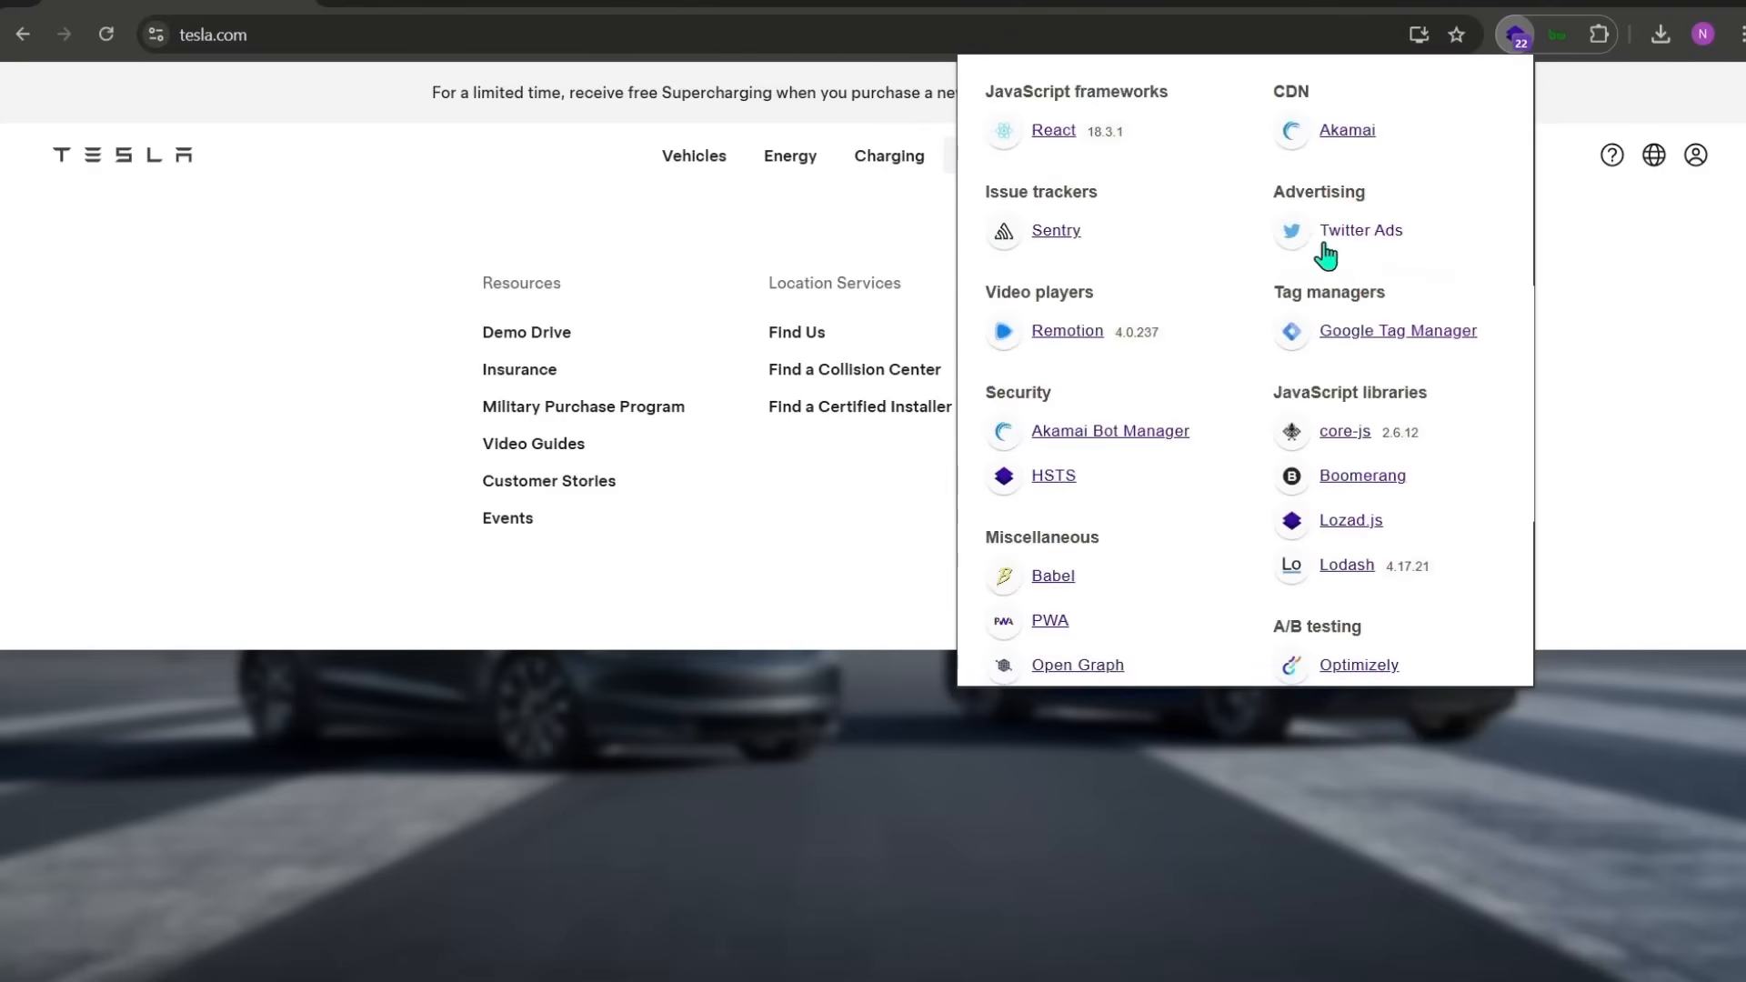
pyautogui.moveTo(1094, 496)
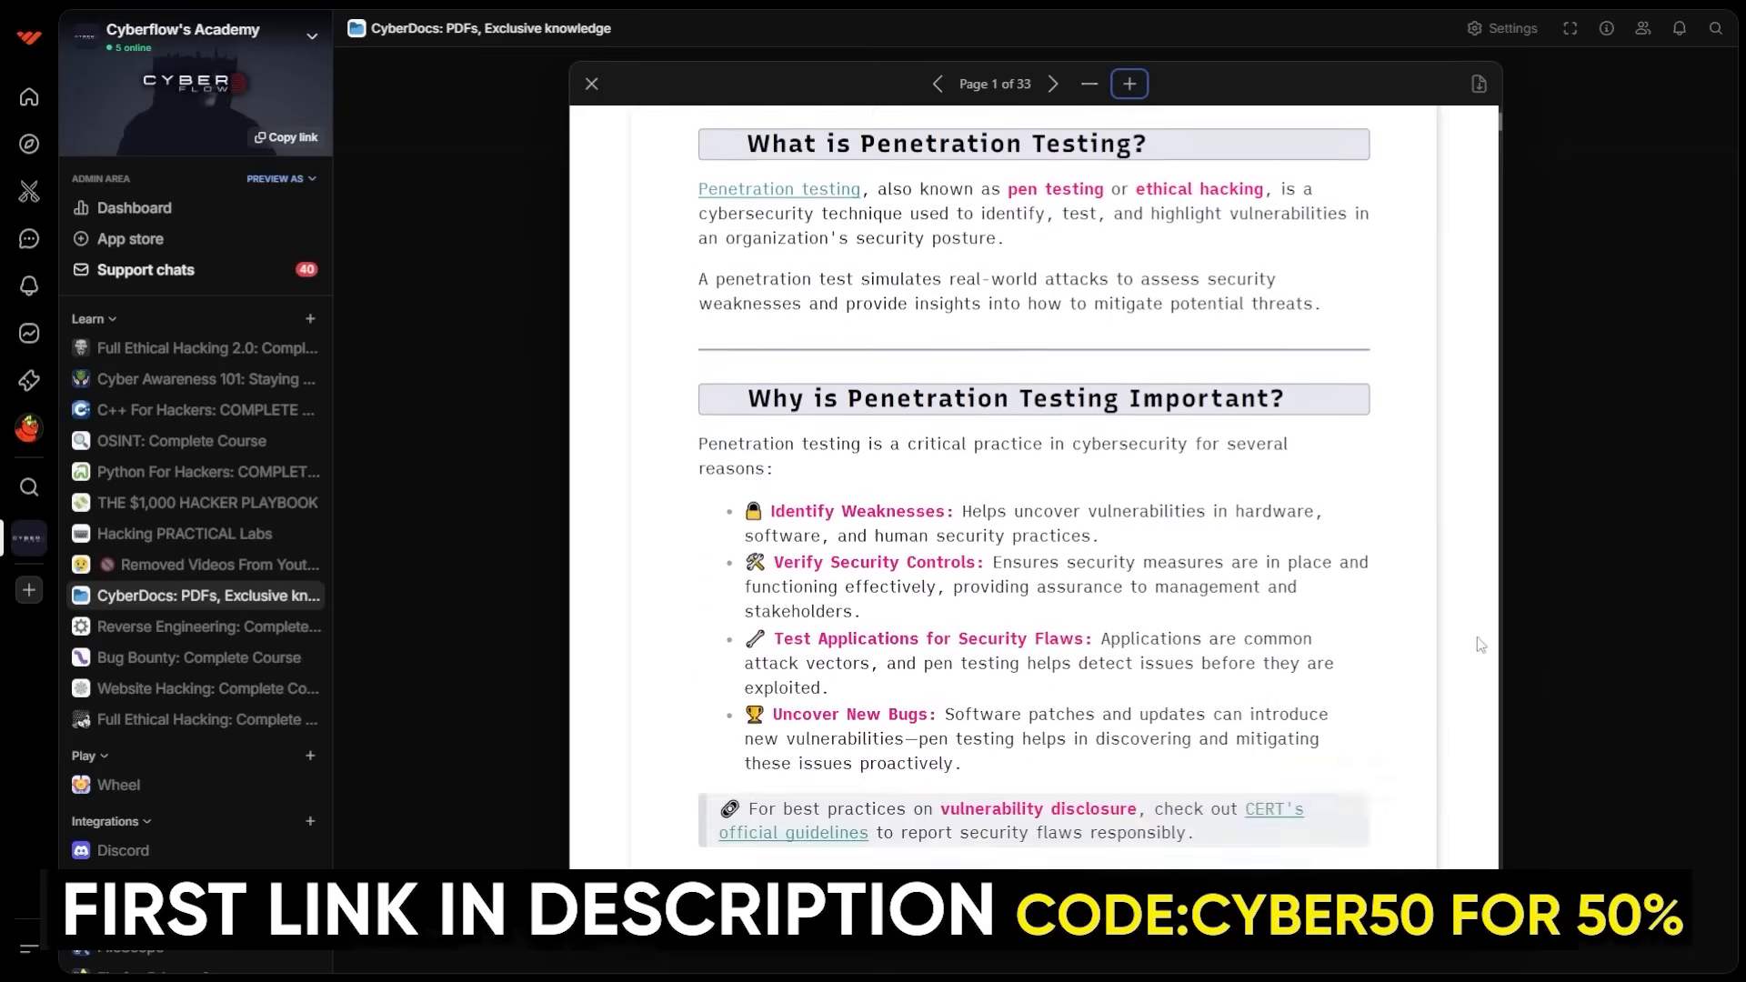
# Step: View the Linux Error Reference Guide and scroll through its categorized error lists
pyautogui.click(1053, 83)
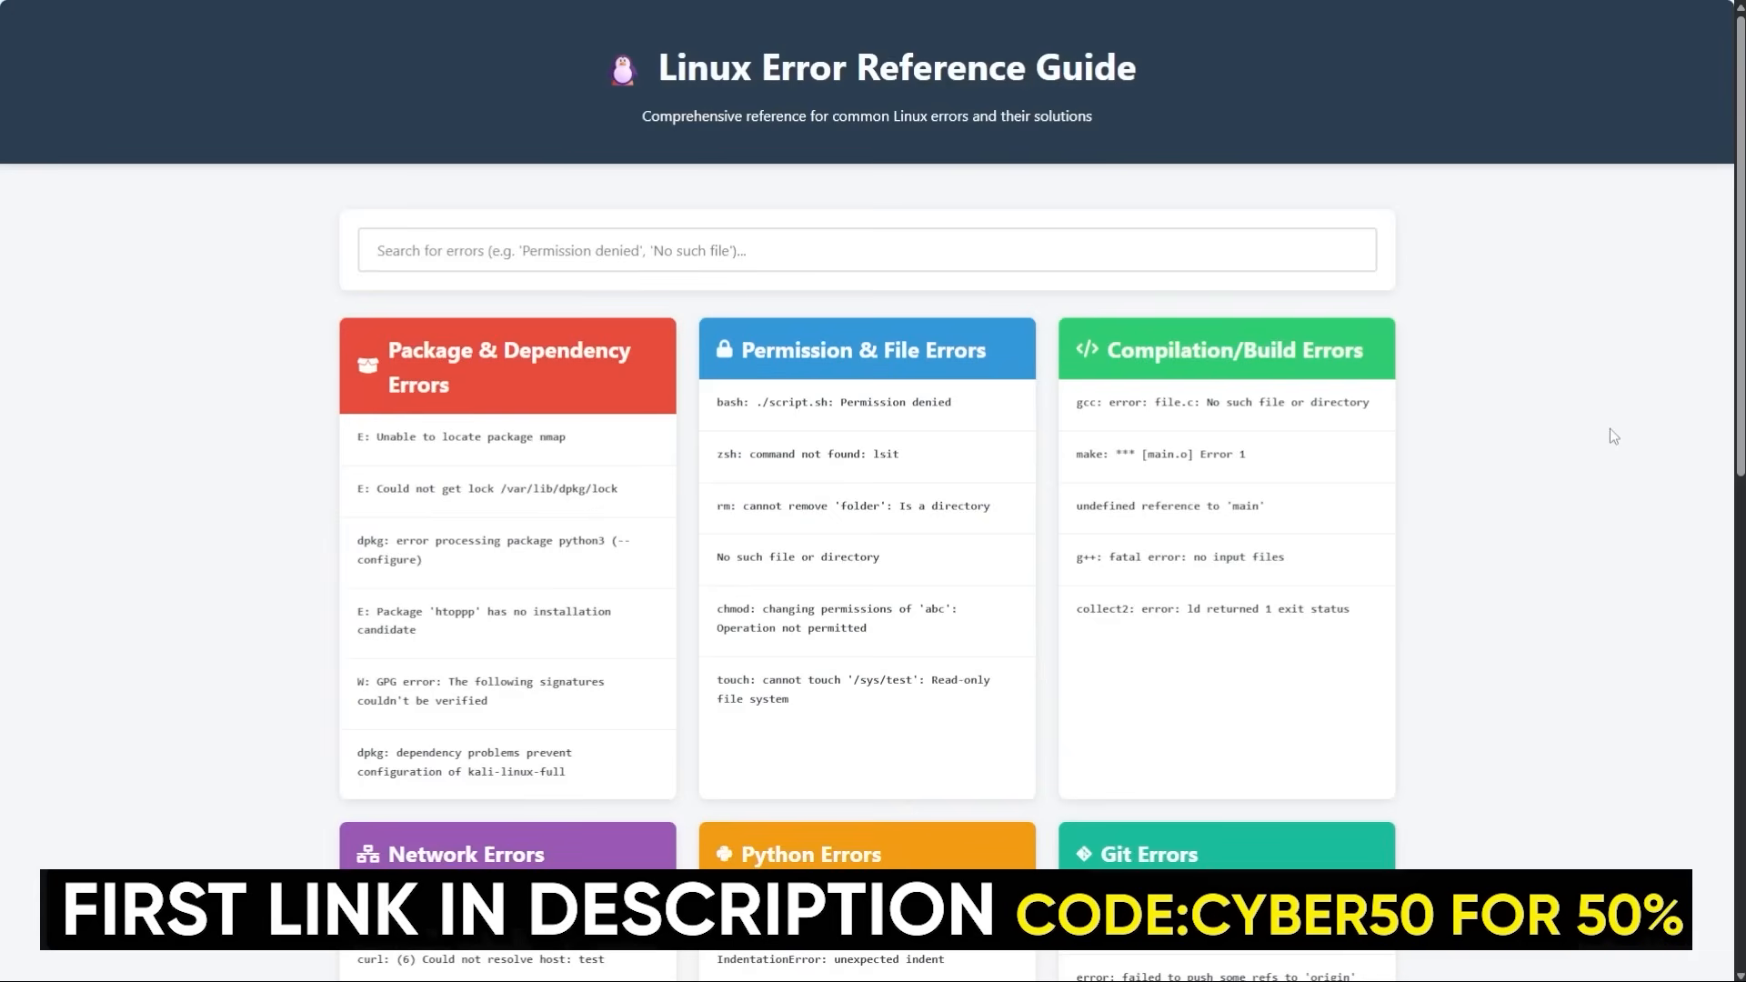
pyautogui.scroll(-3)
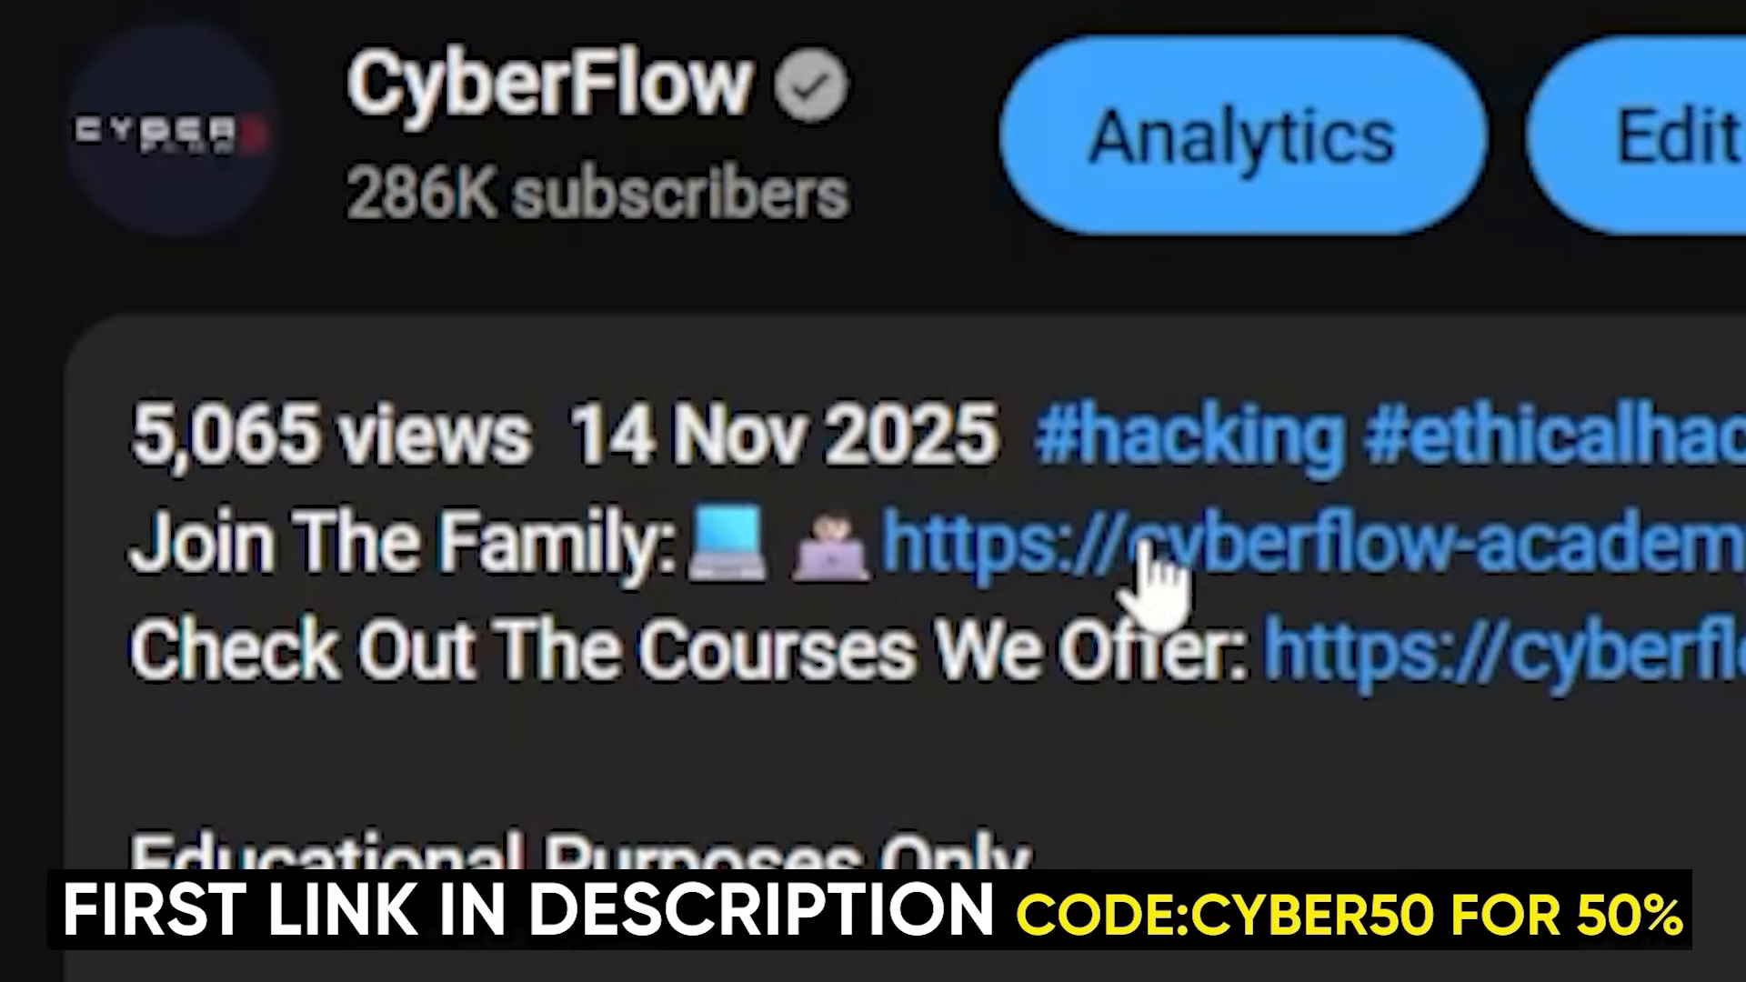
pyautogui.moveTo(1515, 602)
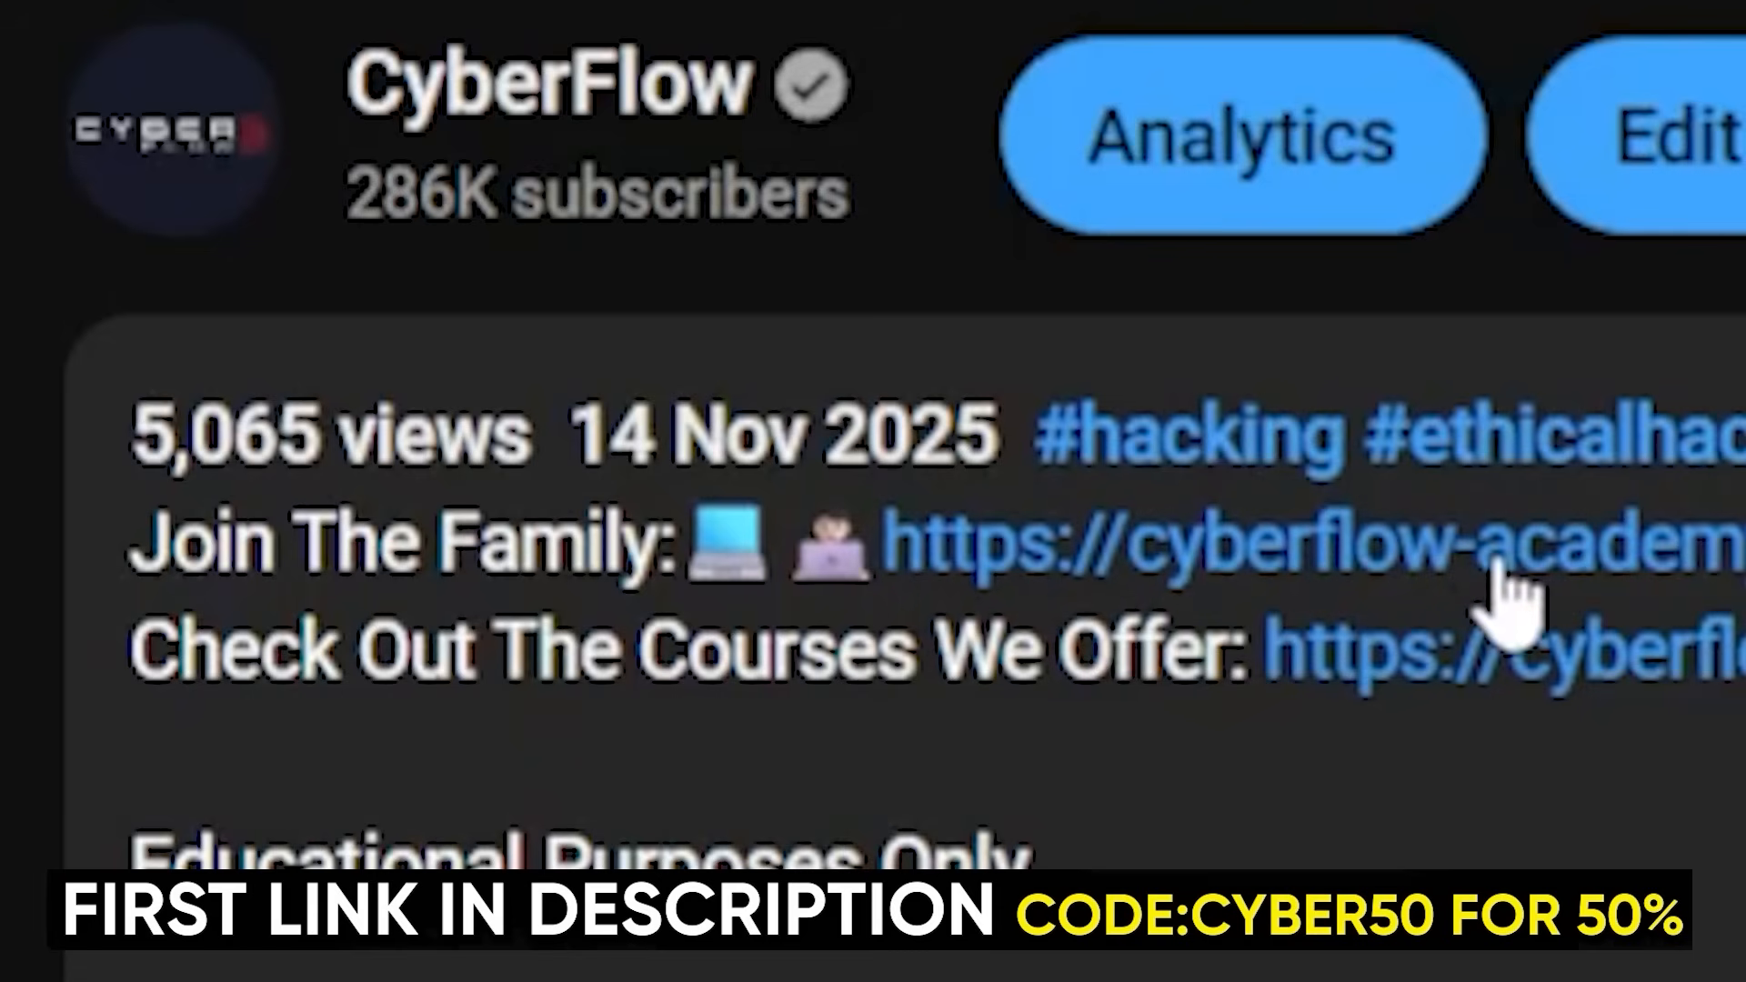